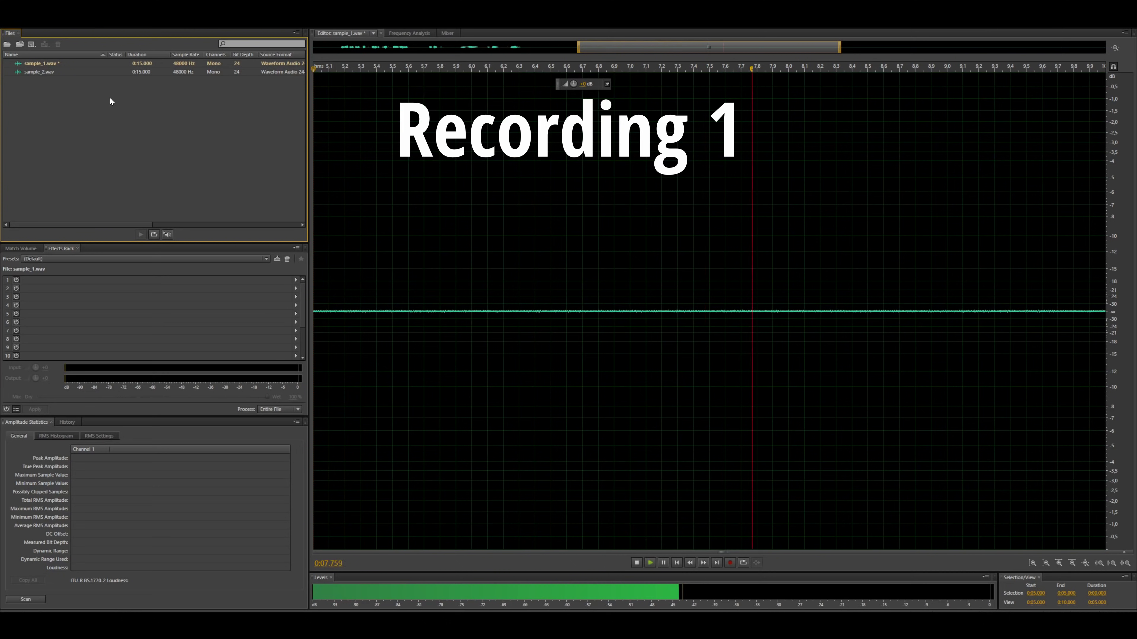
# Bring the opening speech bursts of sample_1.wav (0–5 s) into view in the Waveform Editor.
pyautogui.click(40, 71)
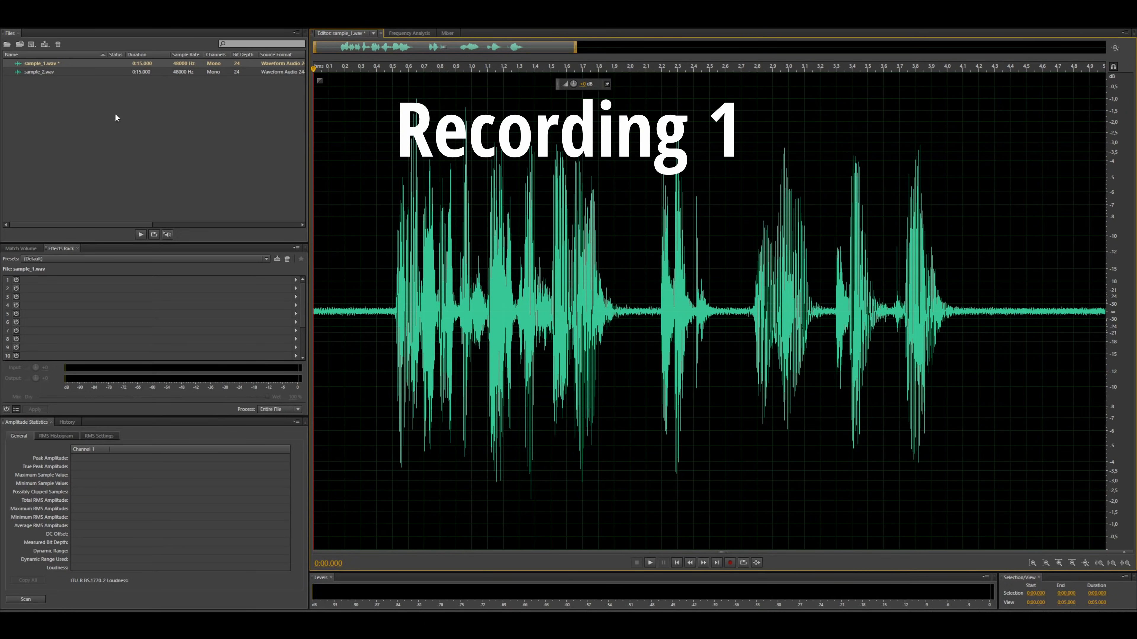
# Play the start of sample_2.wav, then return to sample_1.wav shown across its full 15 s.
pyautogui.click(649, 563)
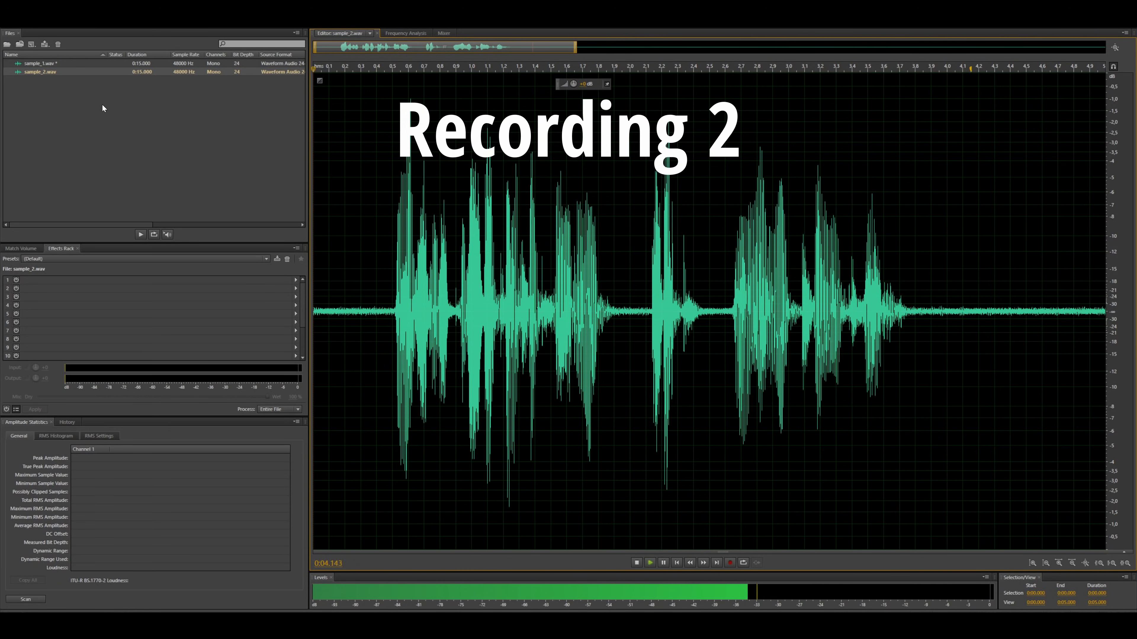
pyautogui.doubleClick(39, 63)
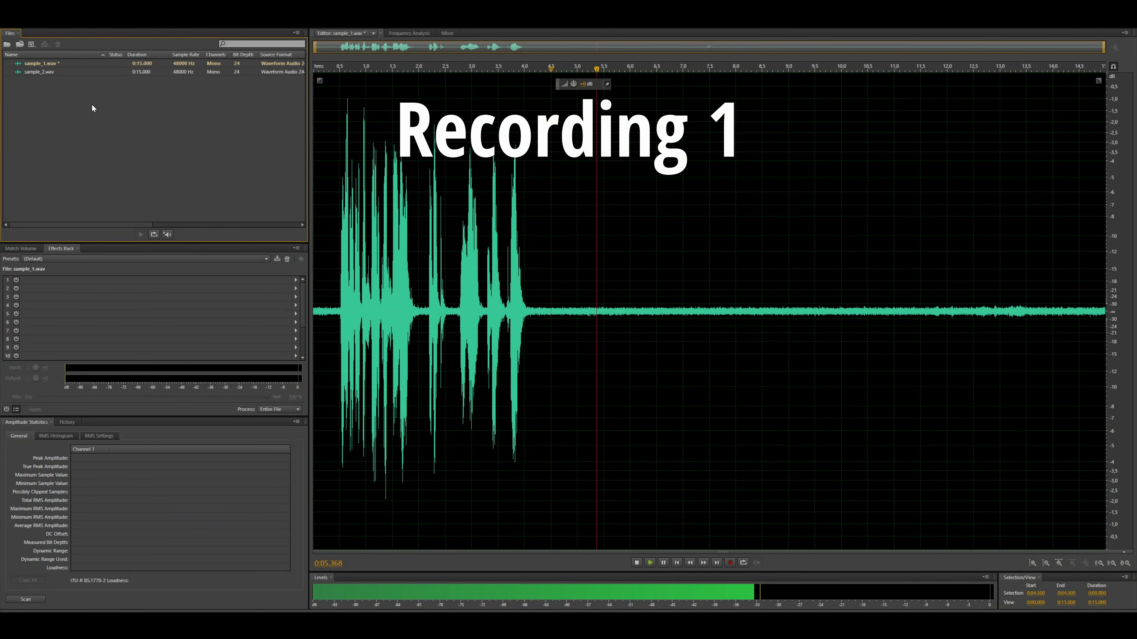